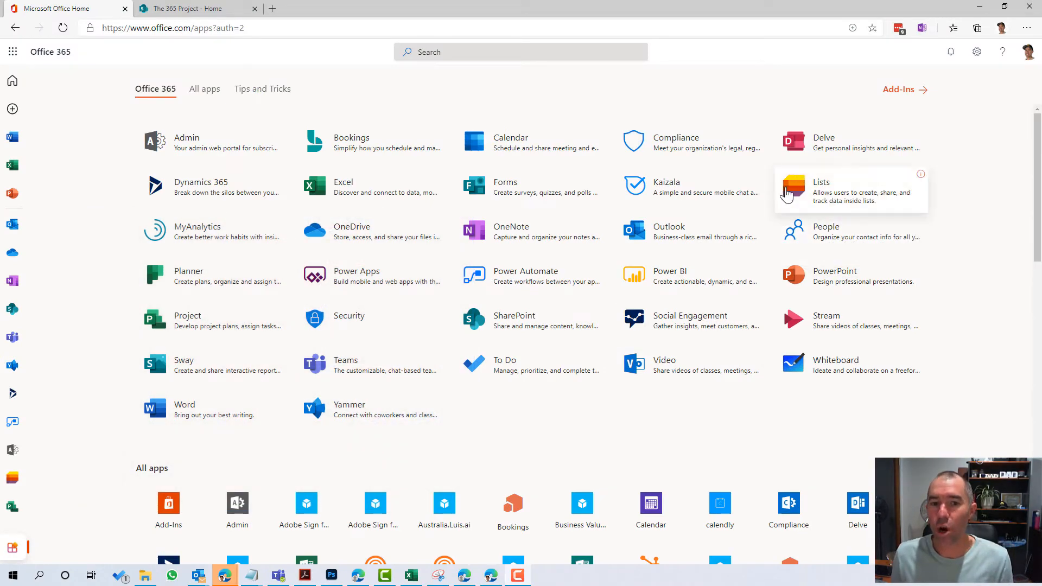
Launch the Lists app from the Office 365 apps page to see recent lists
click(795, 190)
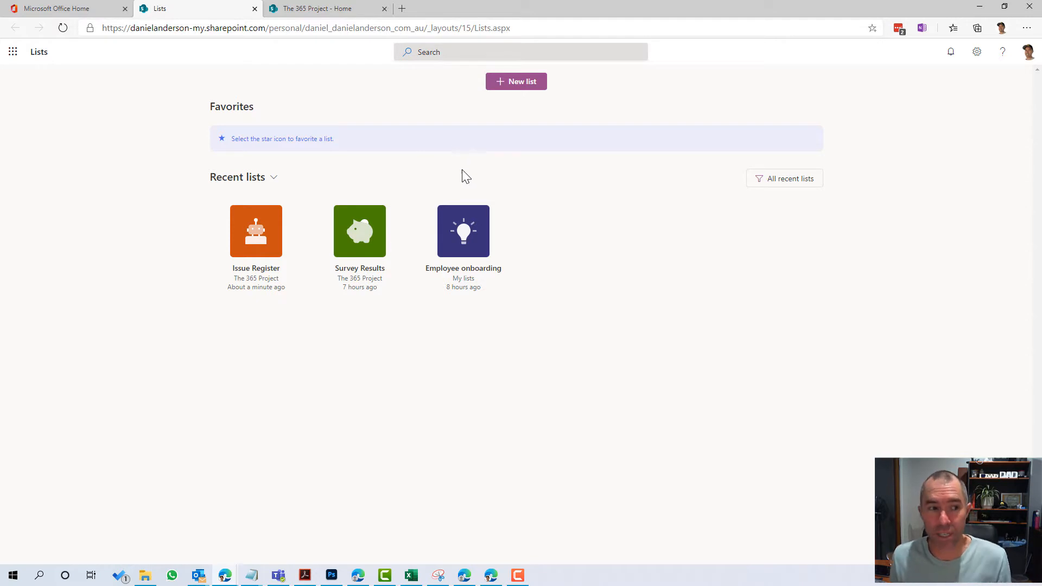
mouse_move(495, 147)
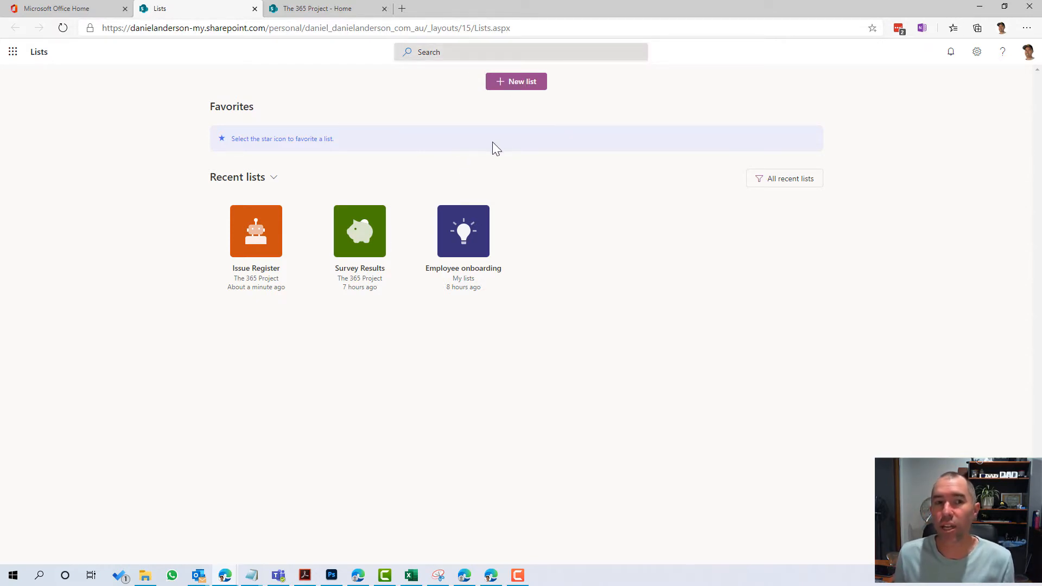
Begin a new list and preview the Issue tracker template's sample issues
click(517, 82)
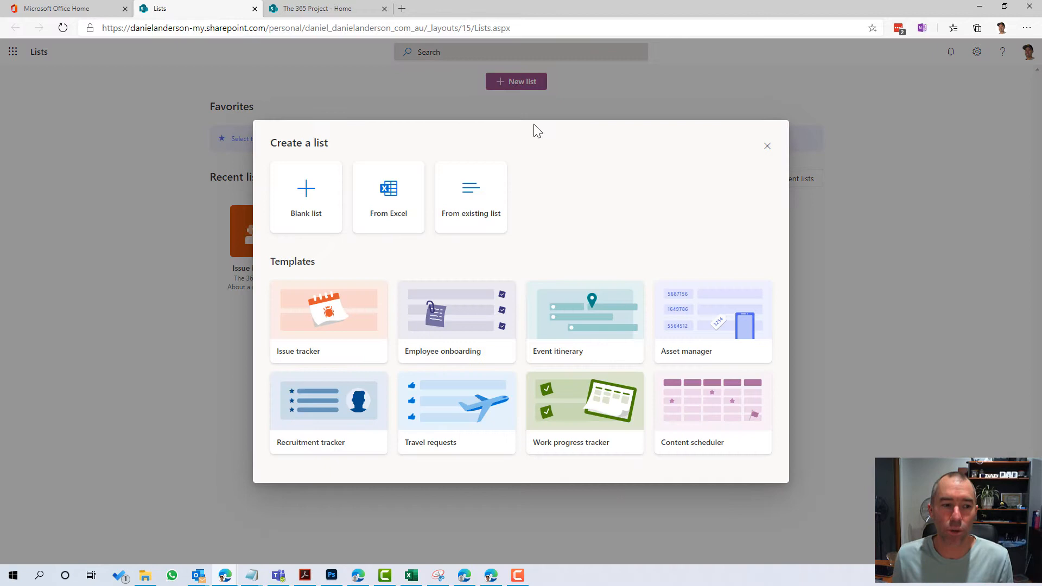
mouse_move(402, 319)
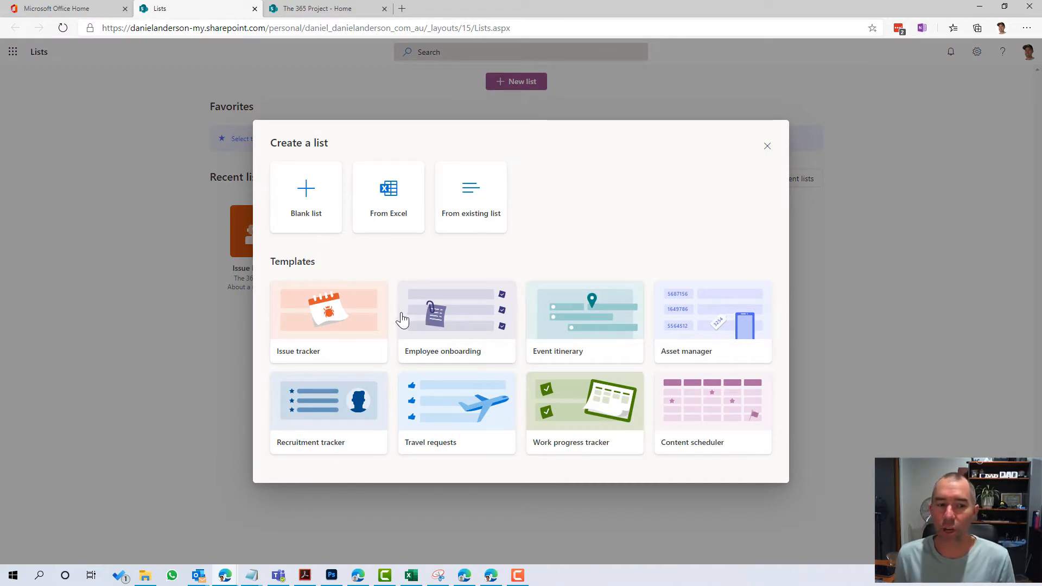
mouse_move(338, 299)
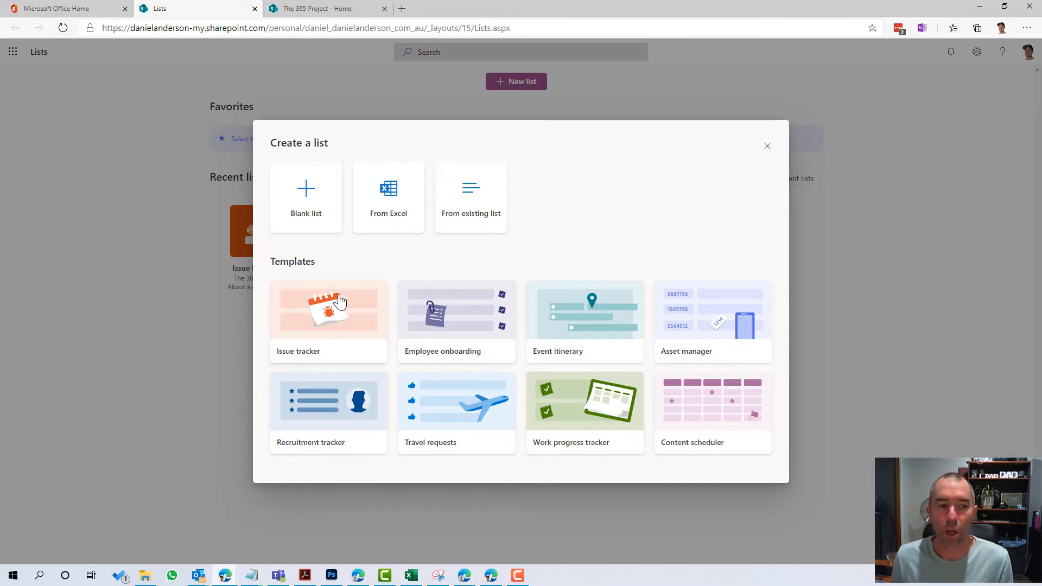
click(328, 309)
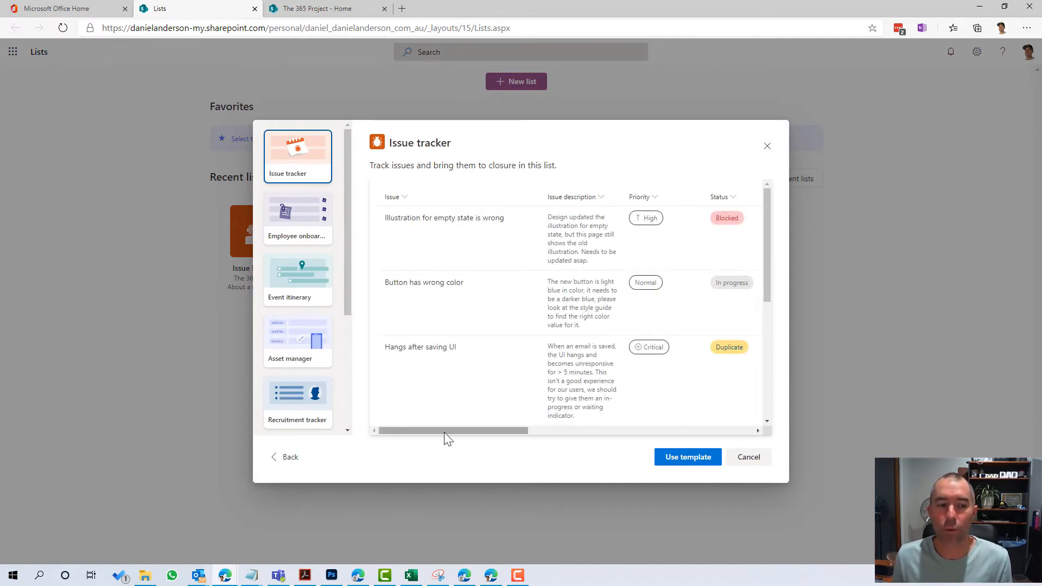
drag(451, 431, 522, 431)
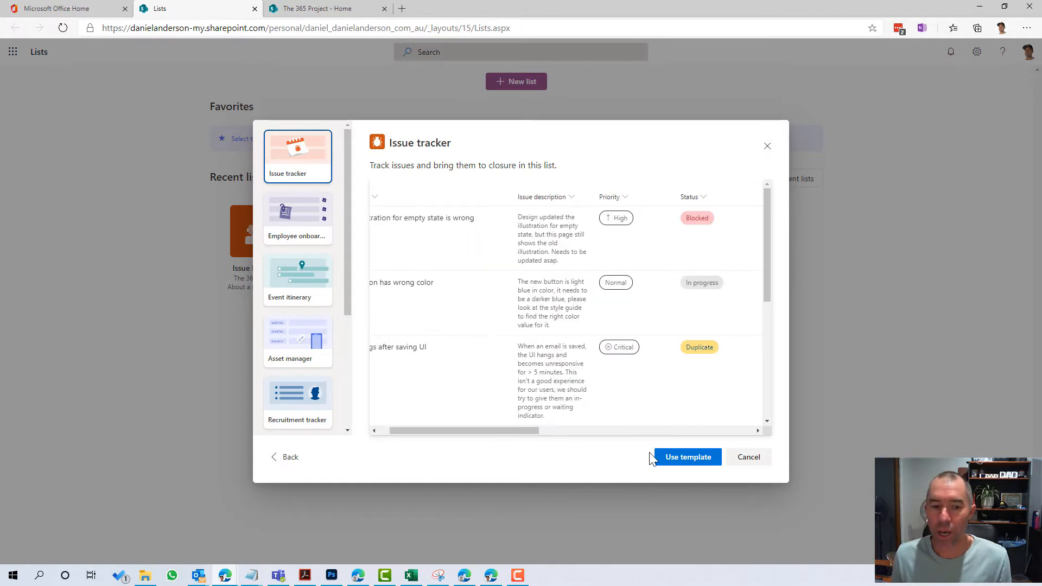
Use the Issue tracker template and set the list to save to The 365 Project site
click(688, 457)
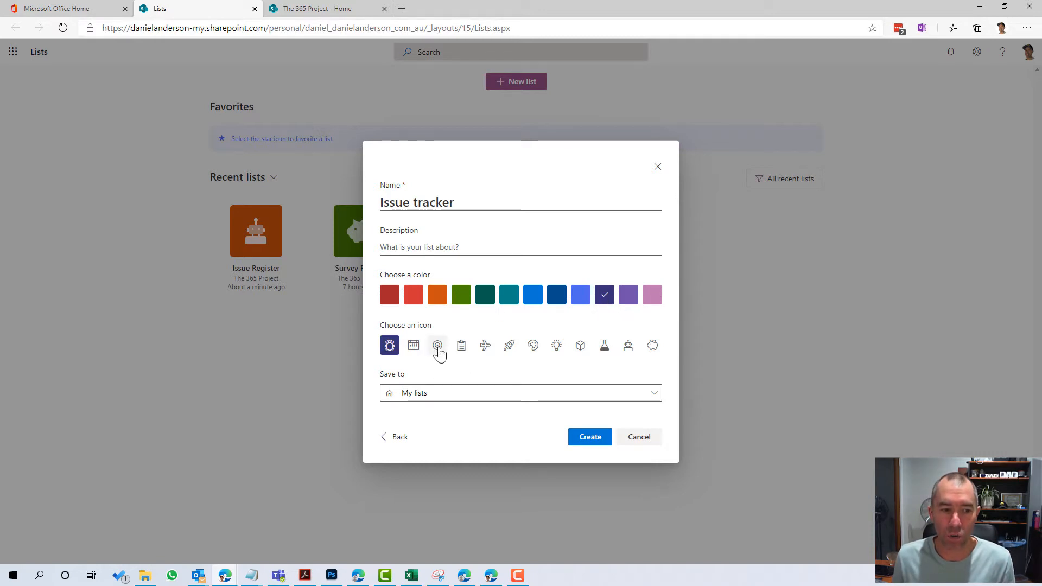
click(521, 393)
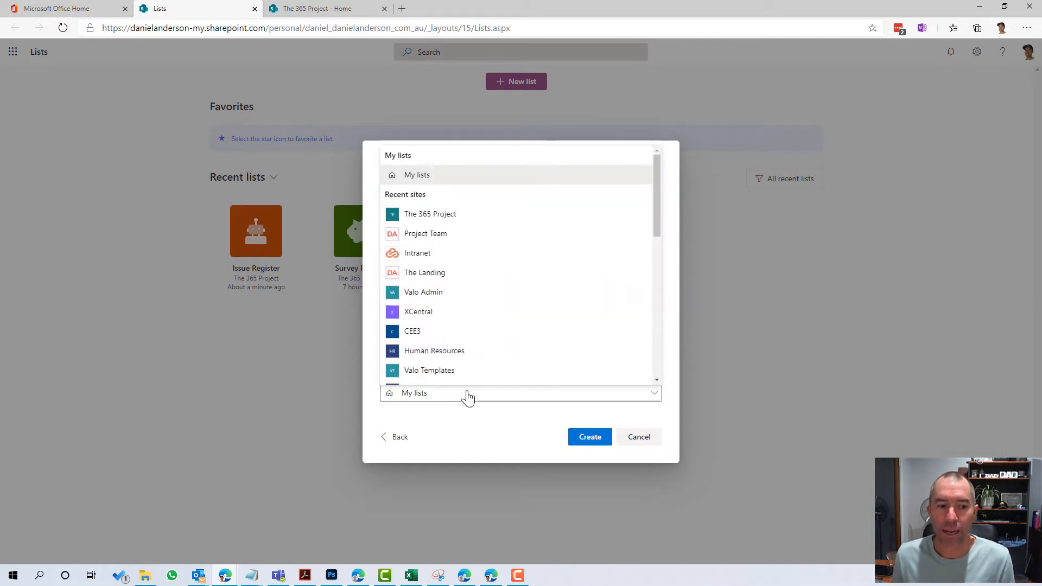
mouse_move(454, 400)
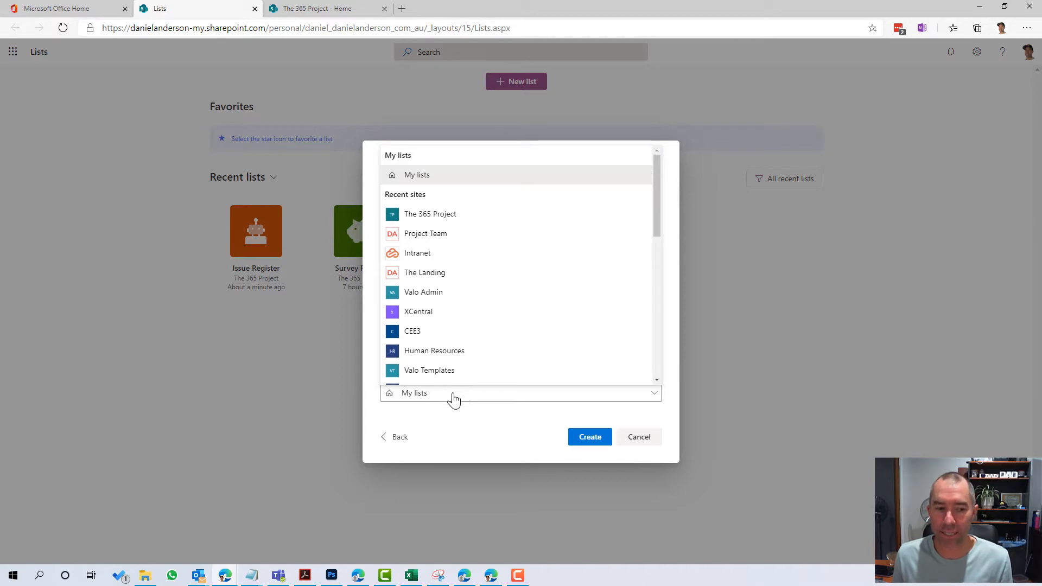
mouse_move(429, 214)
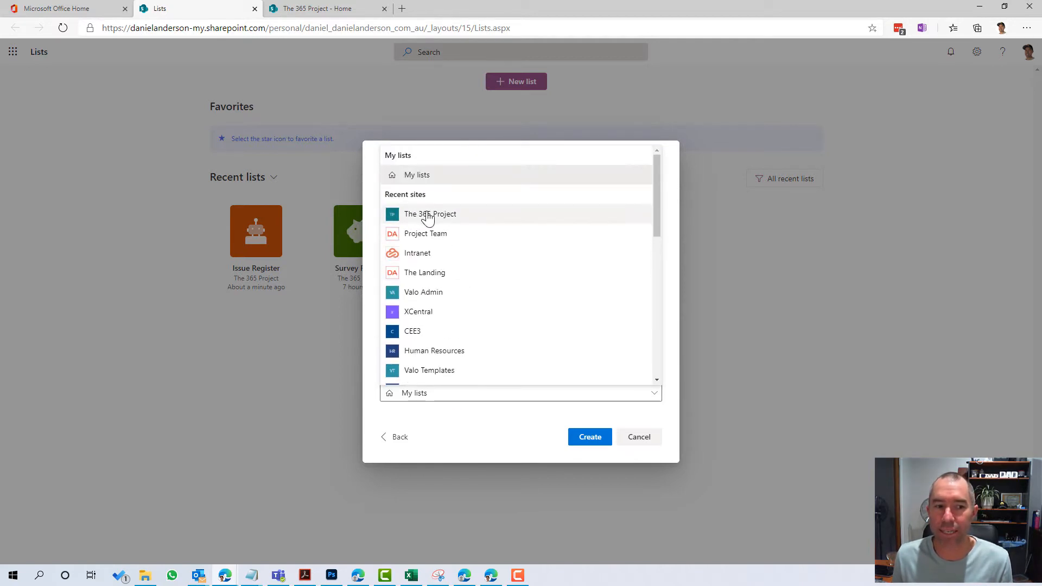
click(430, 214)
text(Iss)
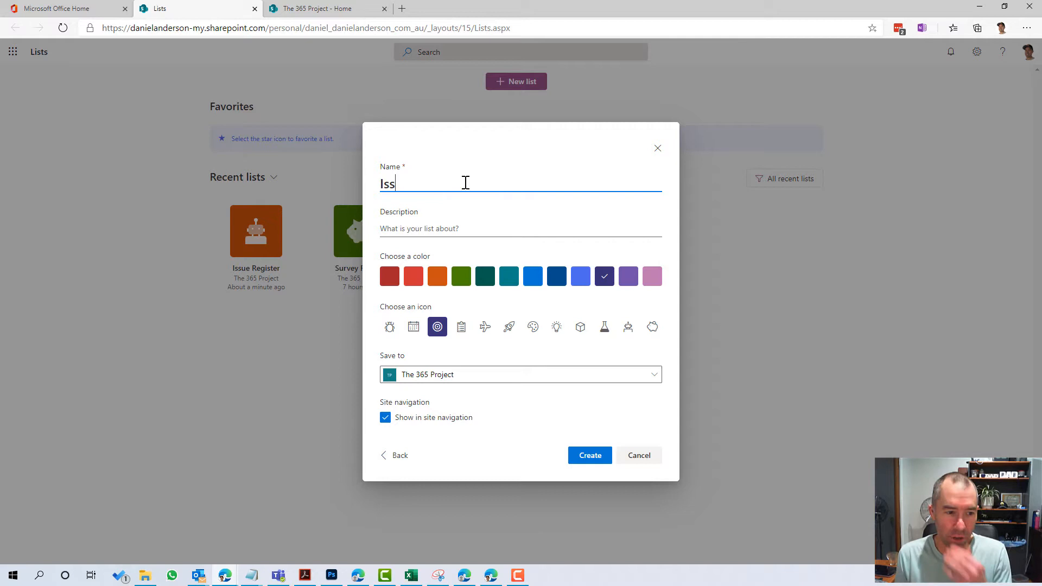
Name the list '365 Project Issues List' and create it
text(365)
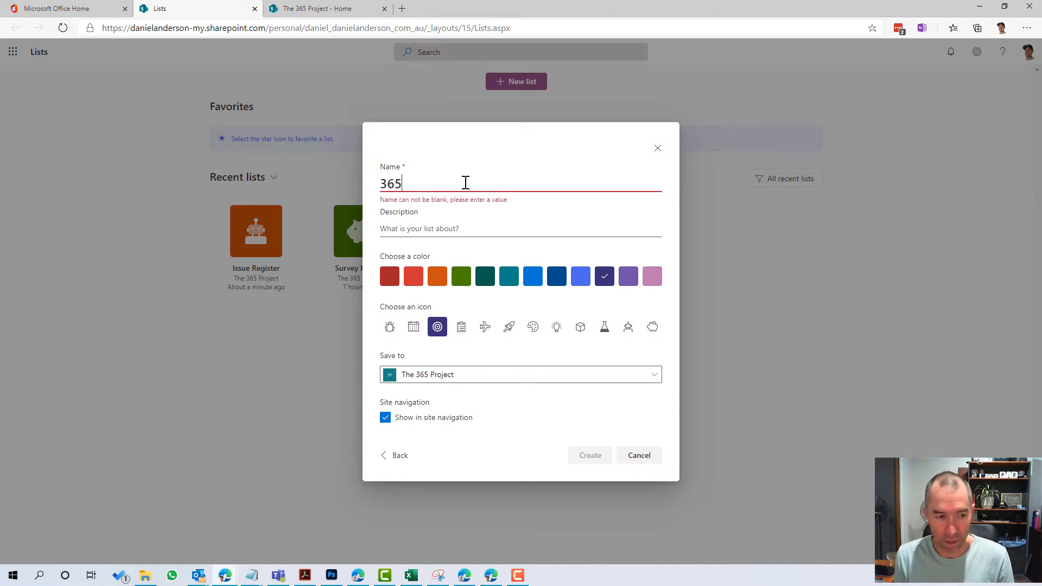
text(Project)
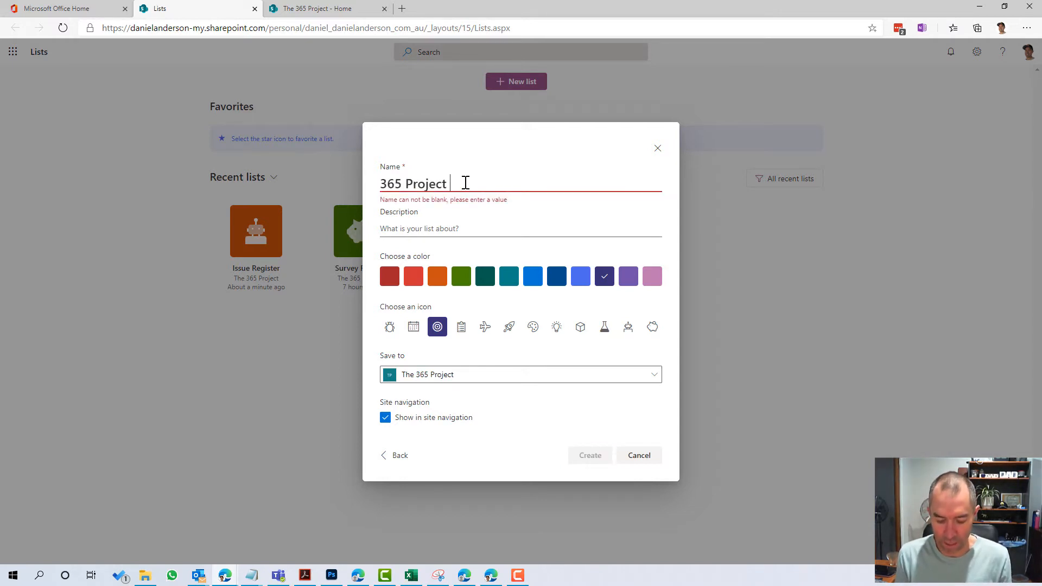
text(Issues List)
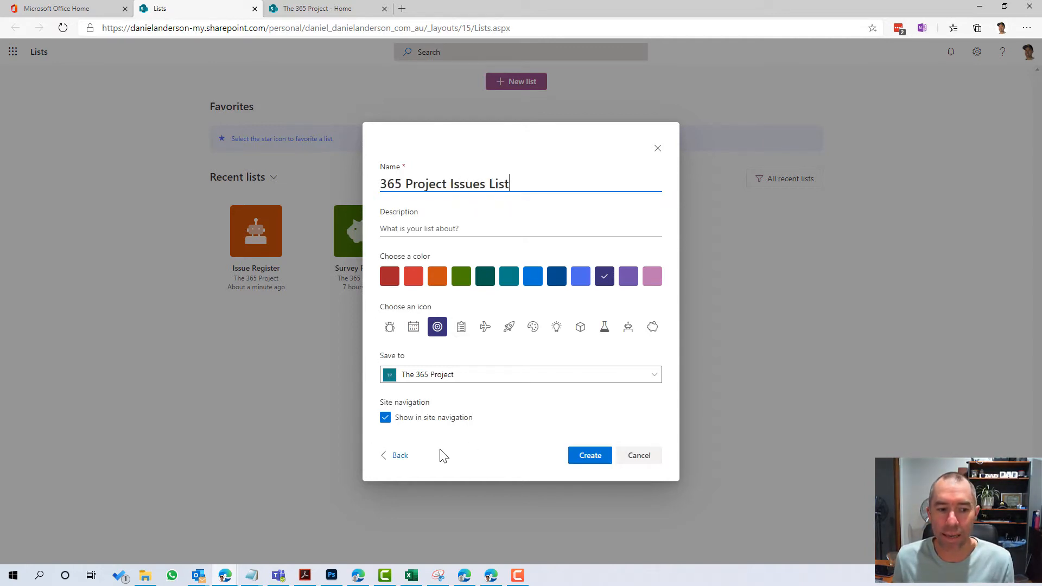
click(590, 455)
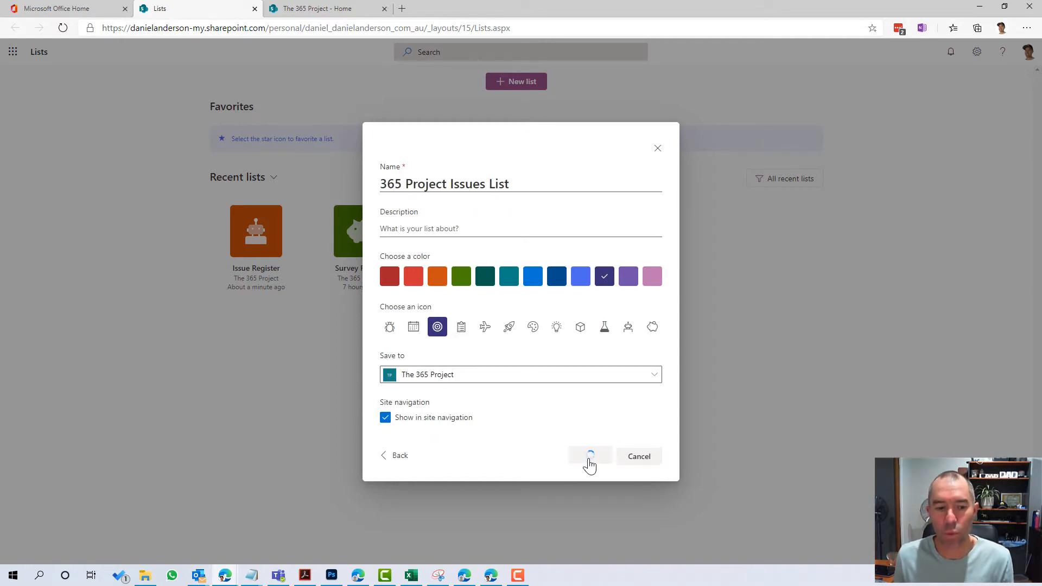
Let the new 365 Project Issues List finish creating and open empty in Lists
click(590, 456)
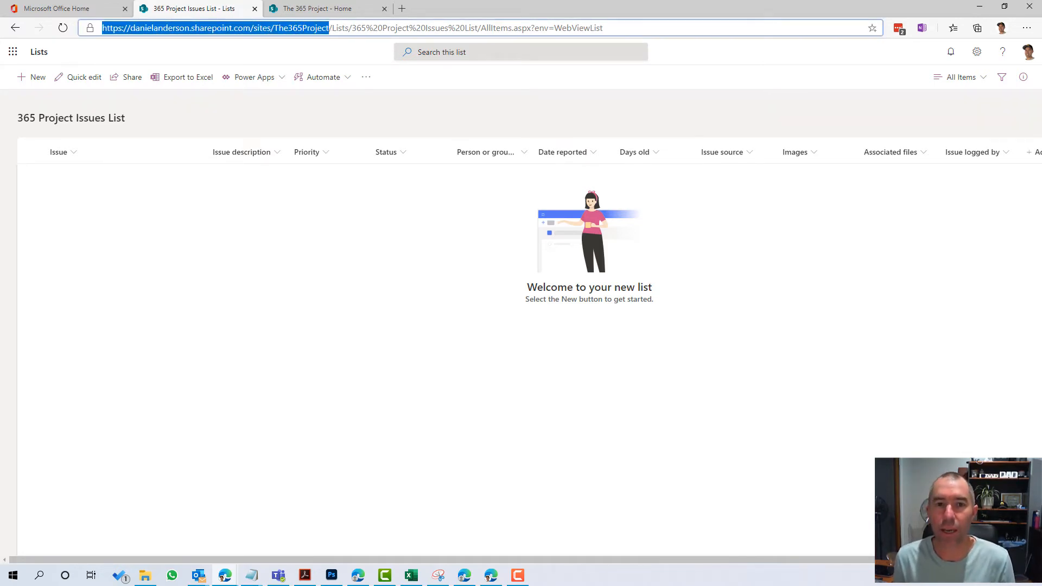
mouse_move(315, 10)
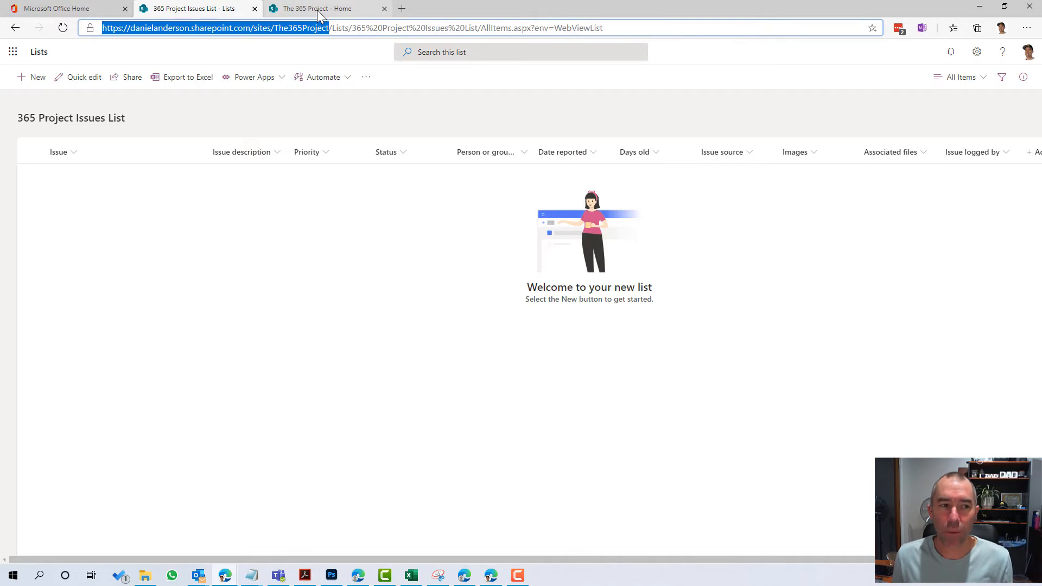
Show the empty 365 Project Issues List from The 365 Project site's navigation
click(326, 9)
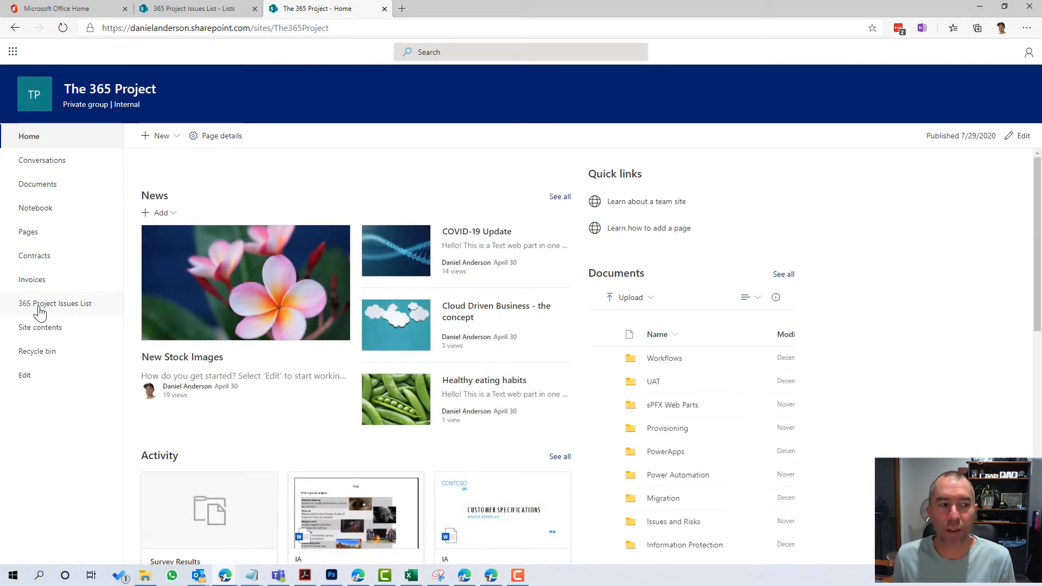
click(55, 304)
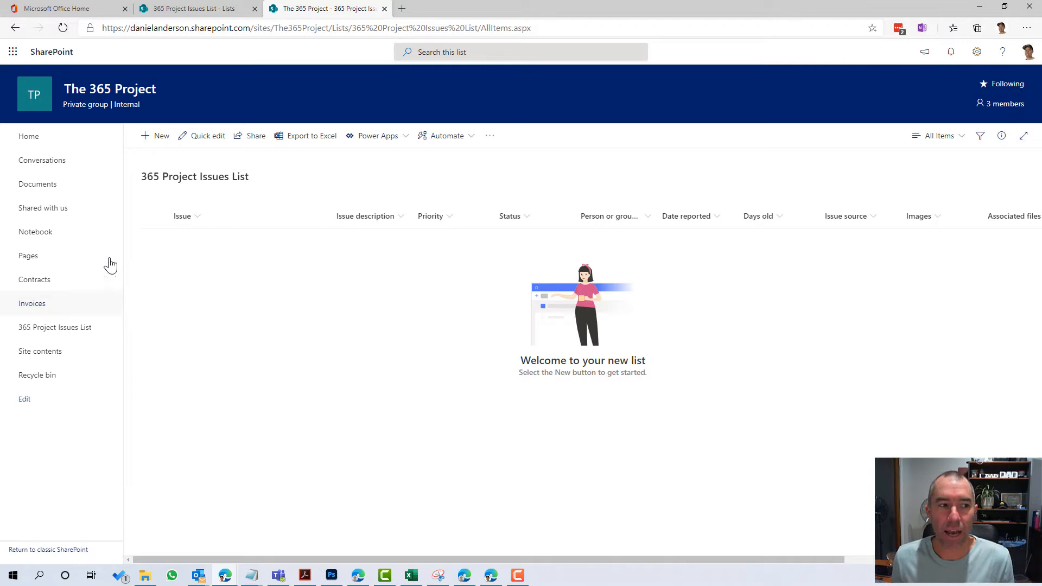
Start a new item titled Issue 101 and enter its issue description
click(154, 135)
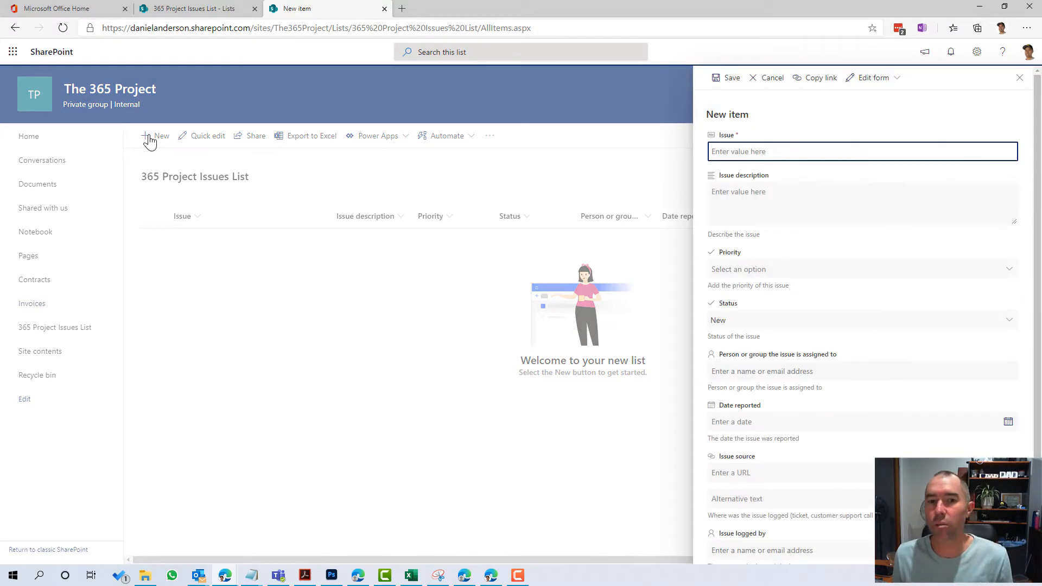
mouse_move(973, 115)
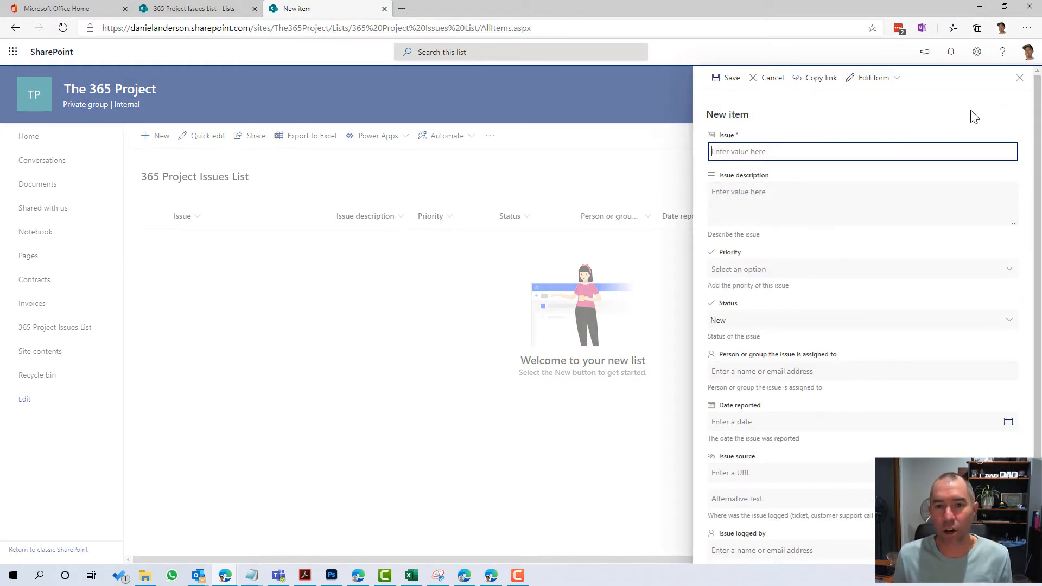
mouse_move(873, 157)
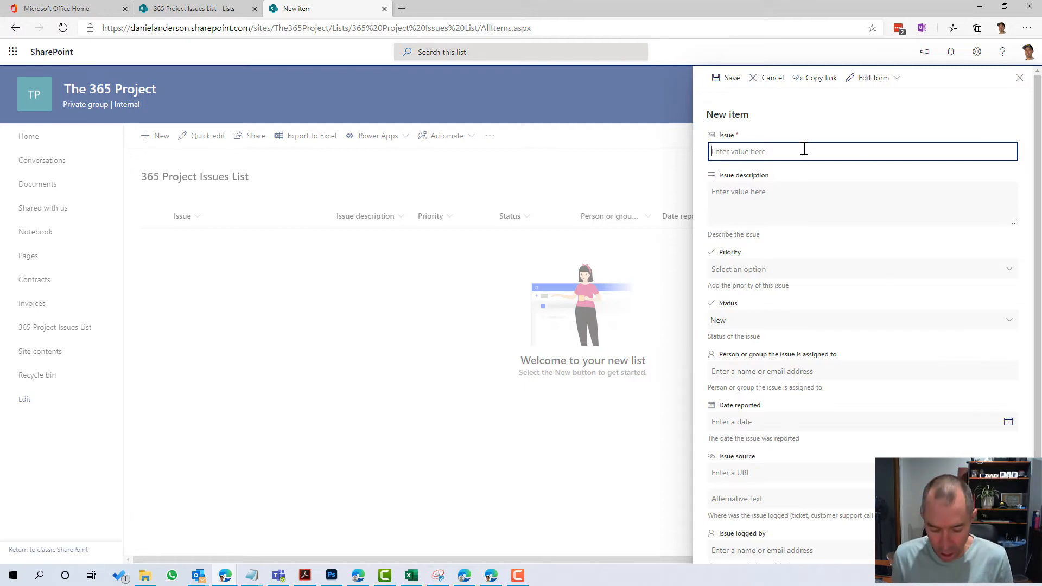
text(Issue 1)
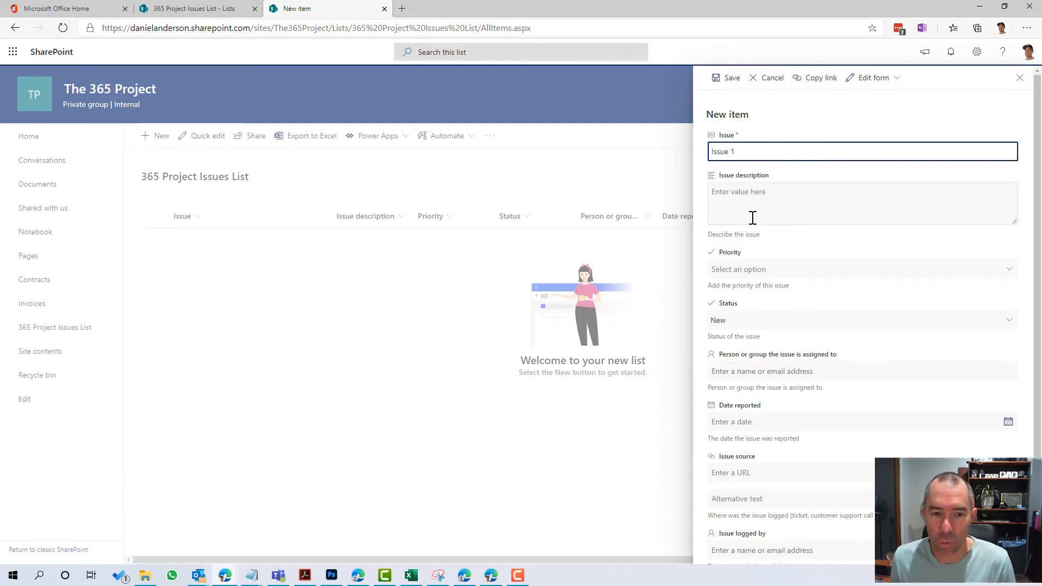
text(desc)
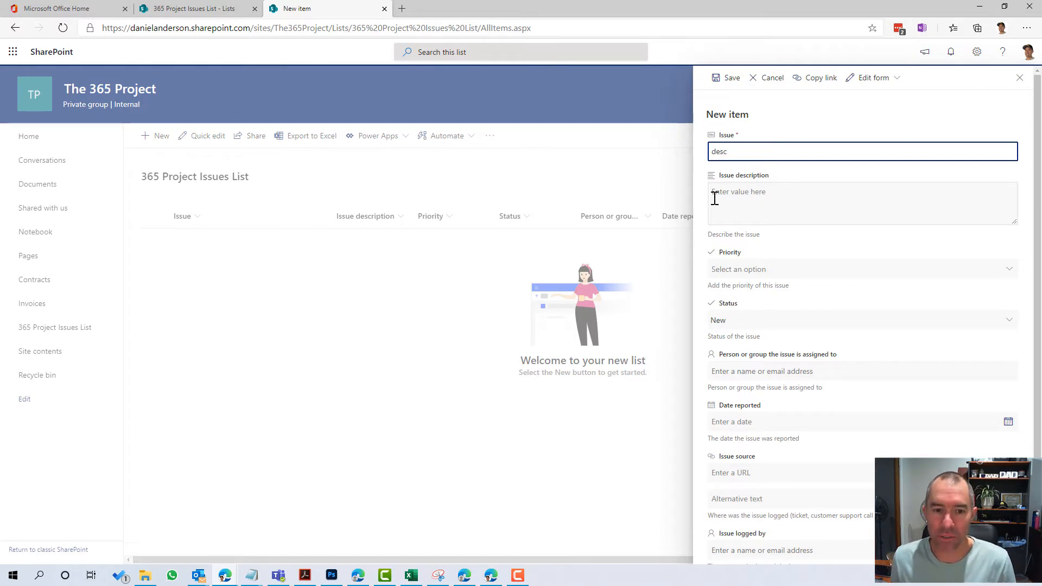
text(Iss)
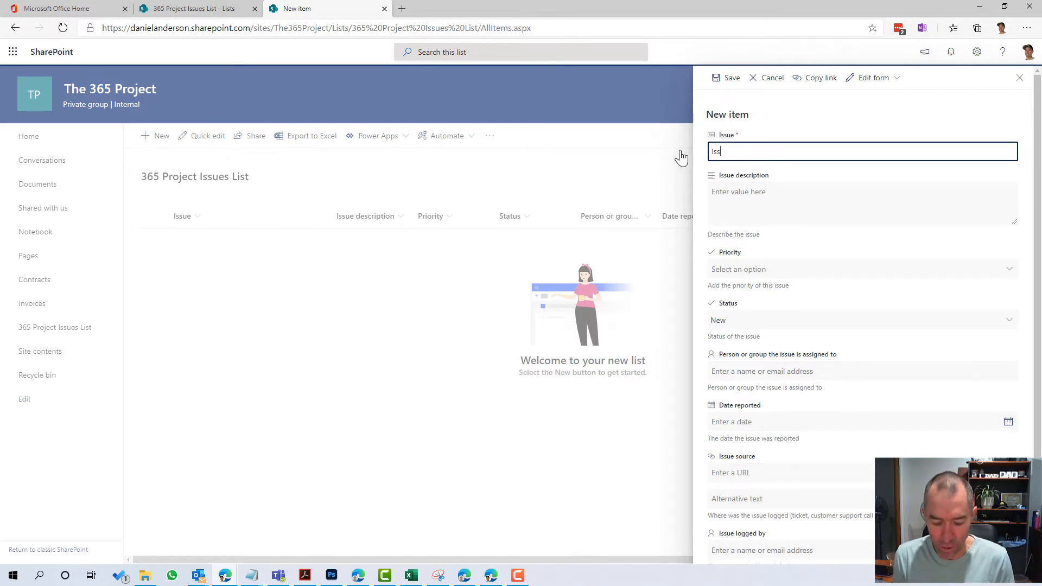
text(ue 101)
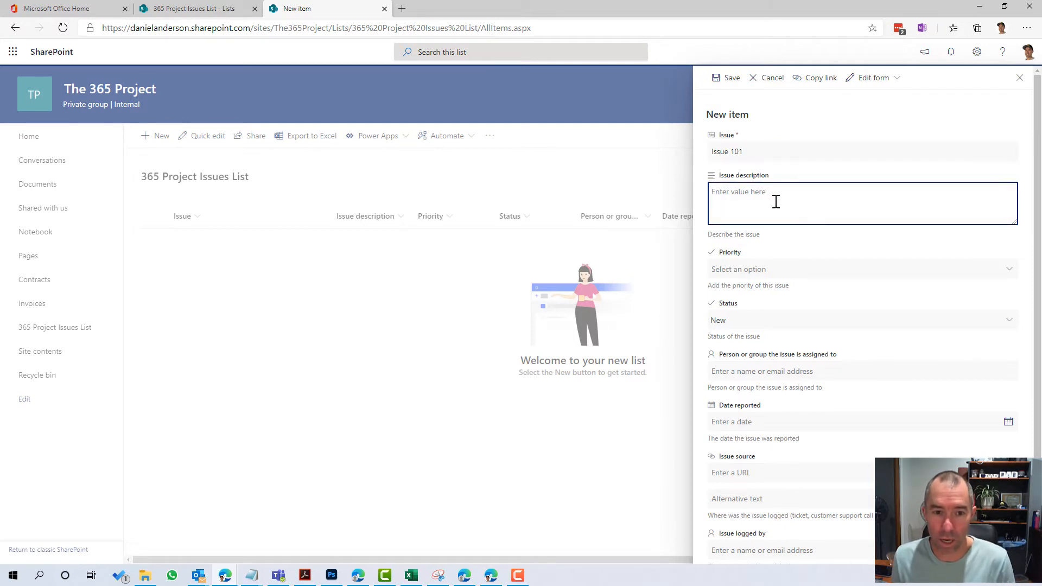
click(862, 269)
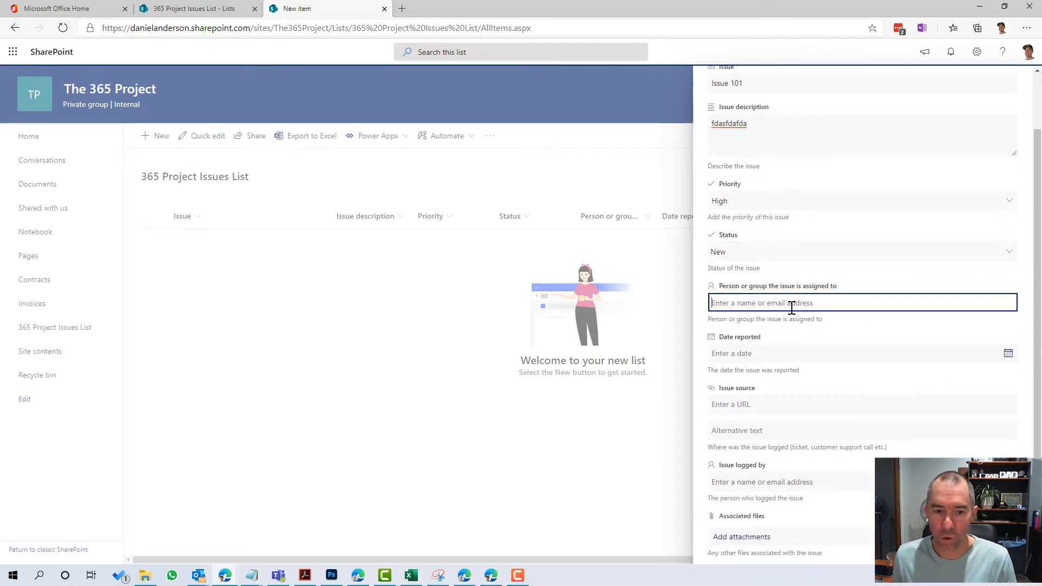
mouse_move(814, 307)
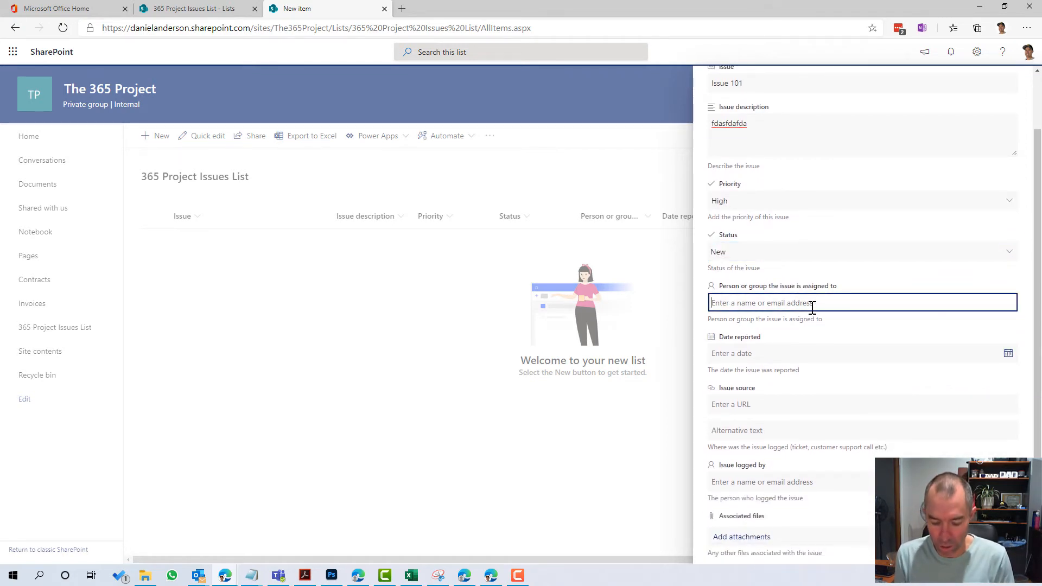
Assign the issue to Support and save the new Issue 101 item
text(support)
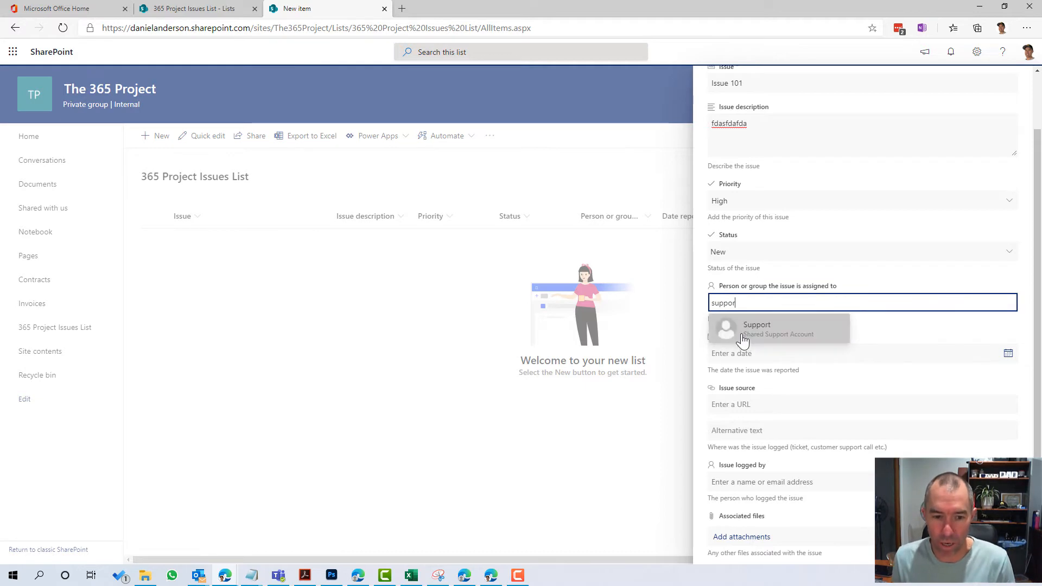
click(757, 328)
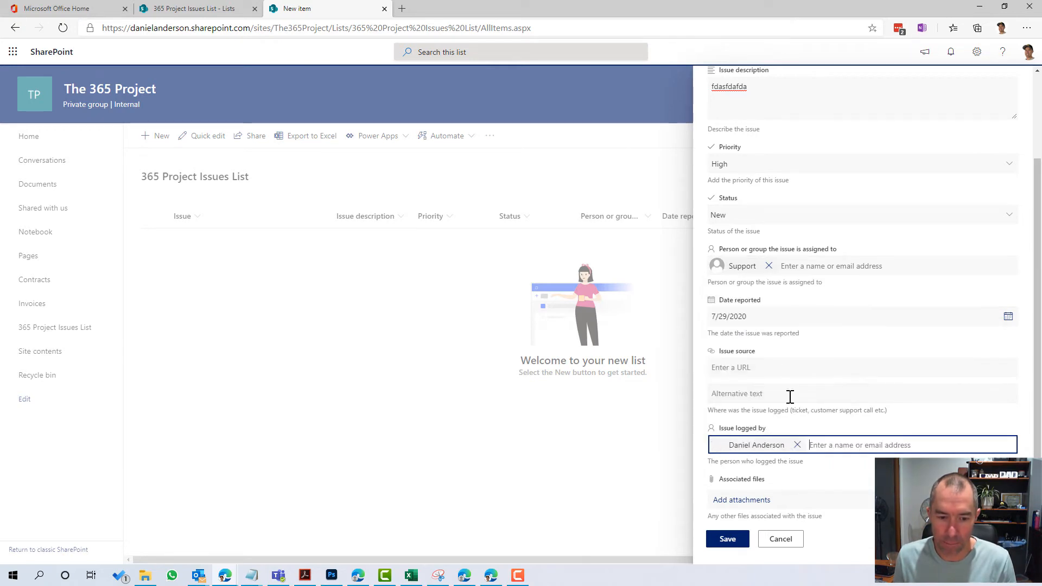
click(728, 539)
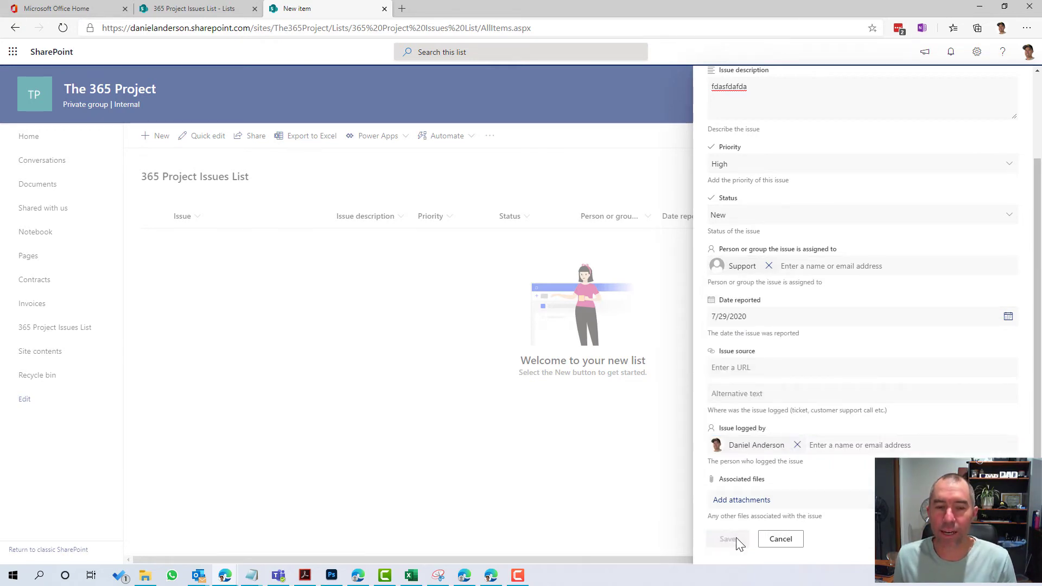
Confirm Issue 101 appears as a saved row, then close the older duplicate list browser tab
click(727, 539)
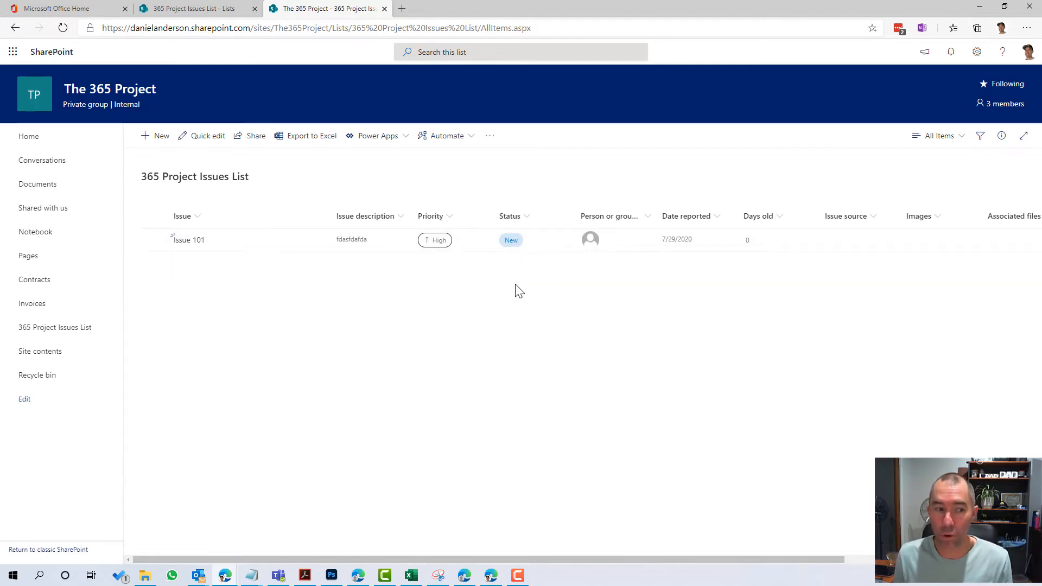
click(196, 8)
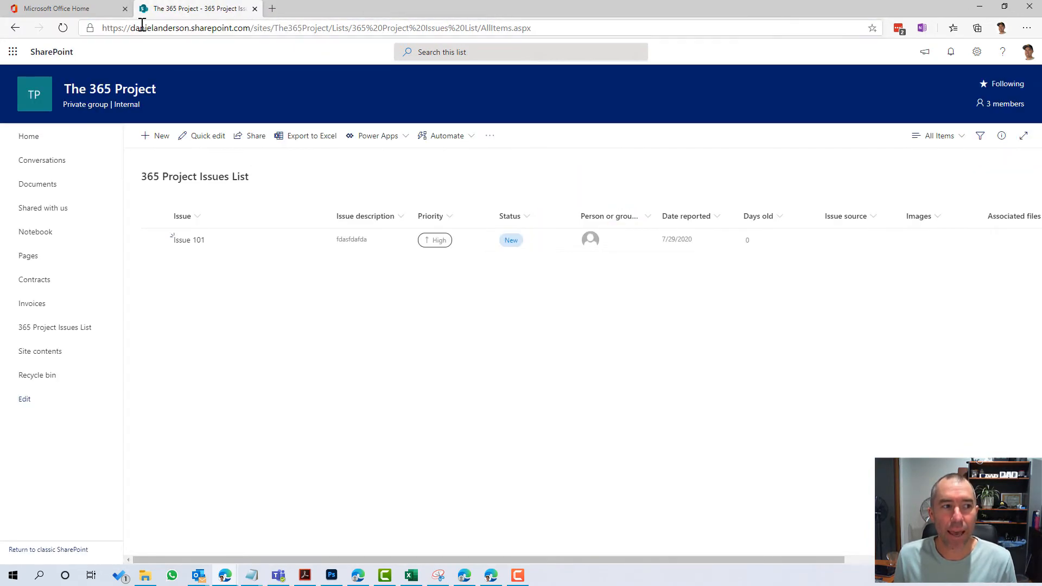
From Office 365 home, reopen Lists and the 365 Project Issues List showing Issue 101
click(64, 8)
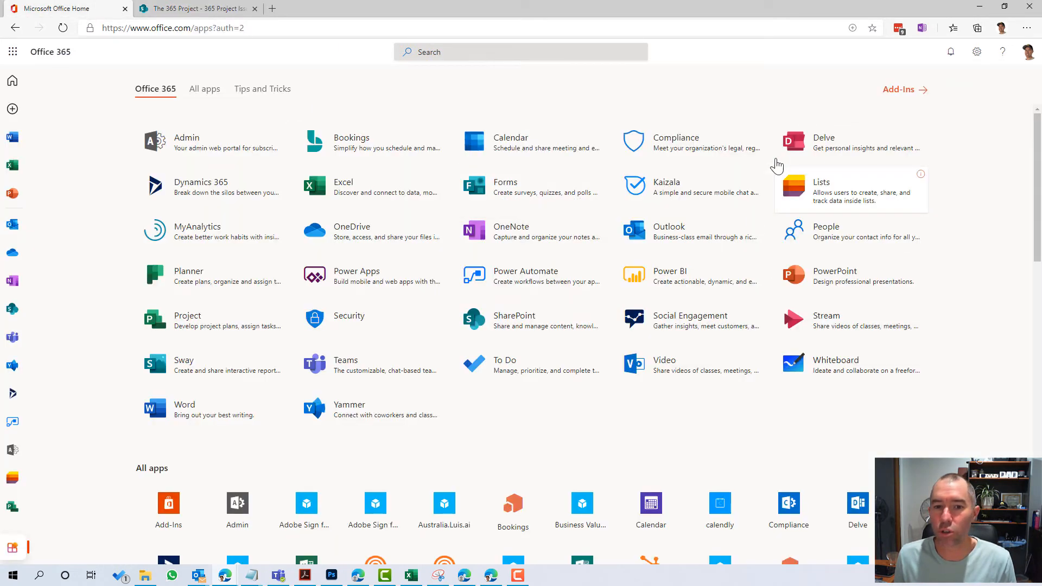
click(821, 190)
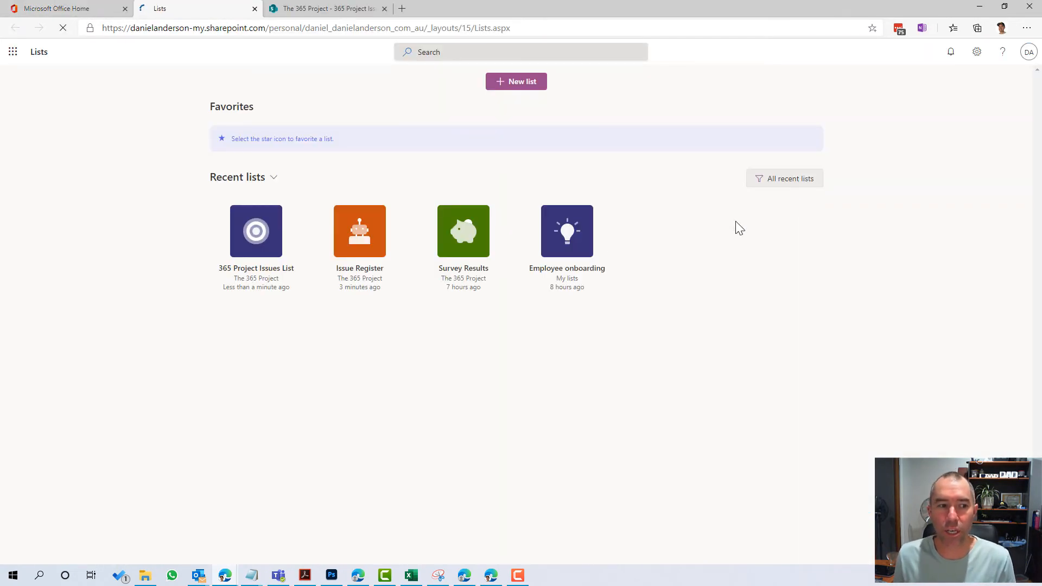
mouse_move(273, 224)
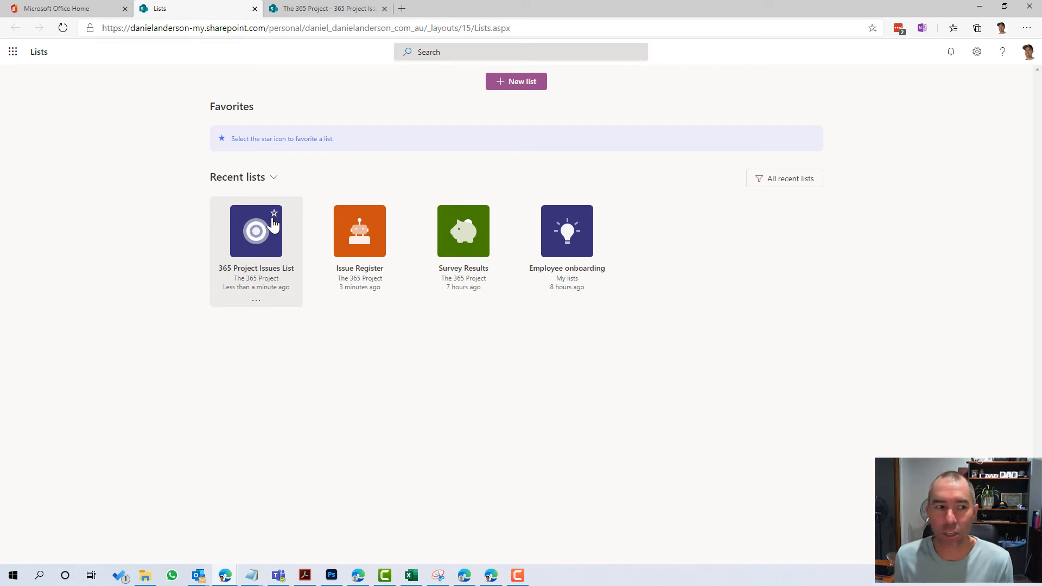
click(256, 231)
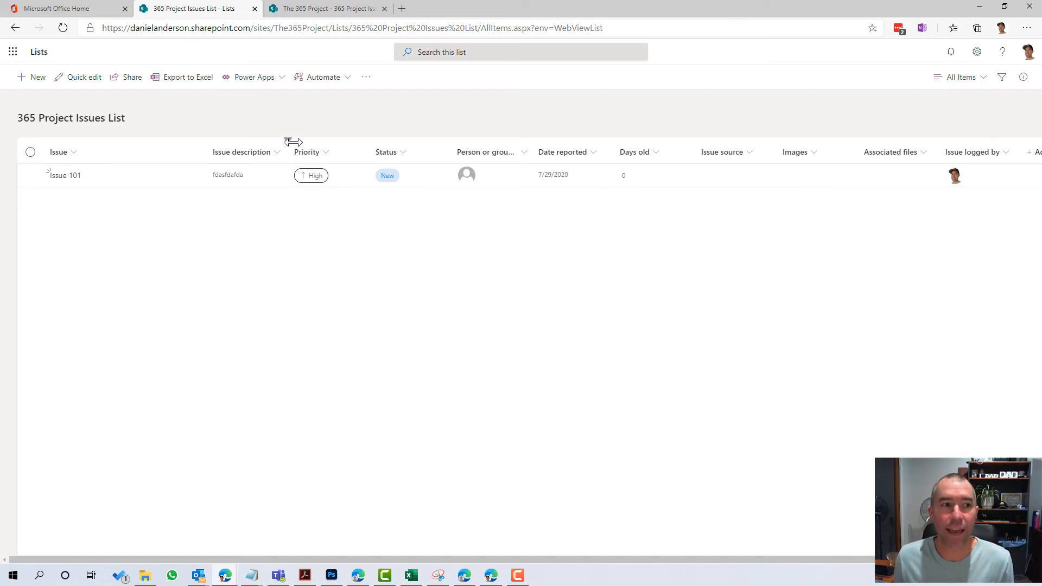
Bring up Teams full-window on The 365 Project's General channel Posts
click(403, 9)
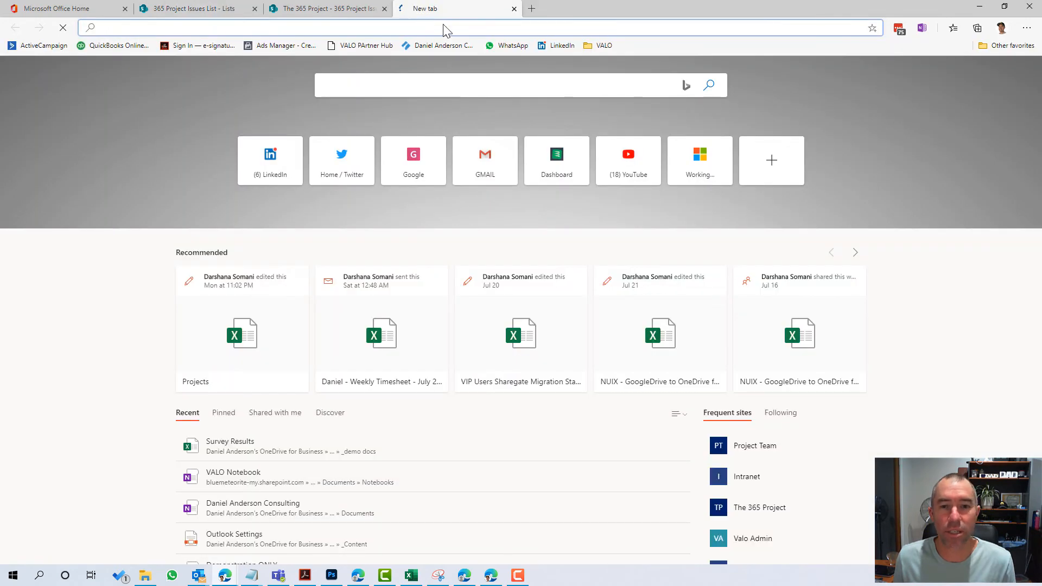
click(193, 9)
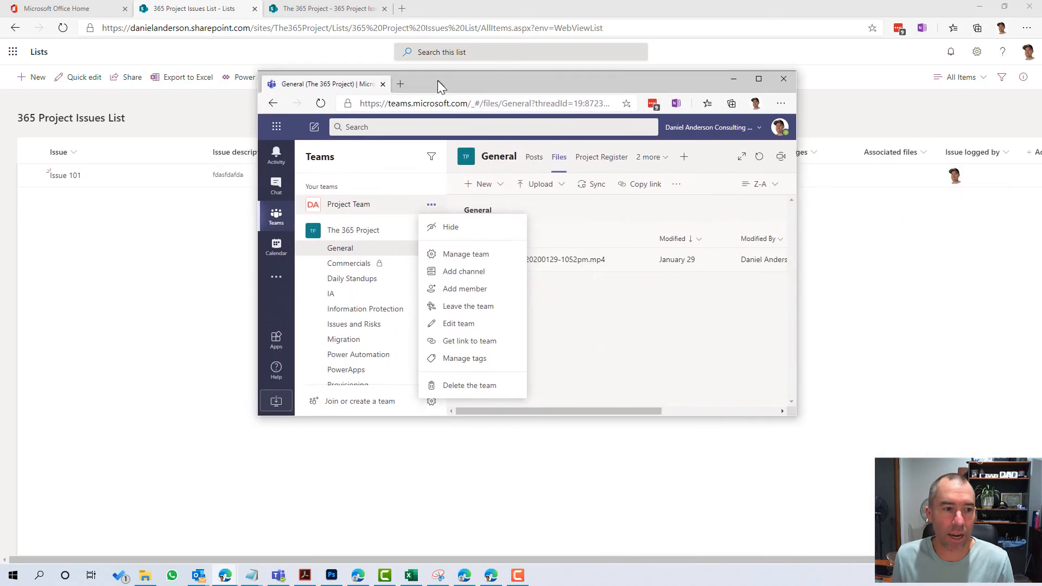
mouse_move(684, 157)
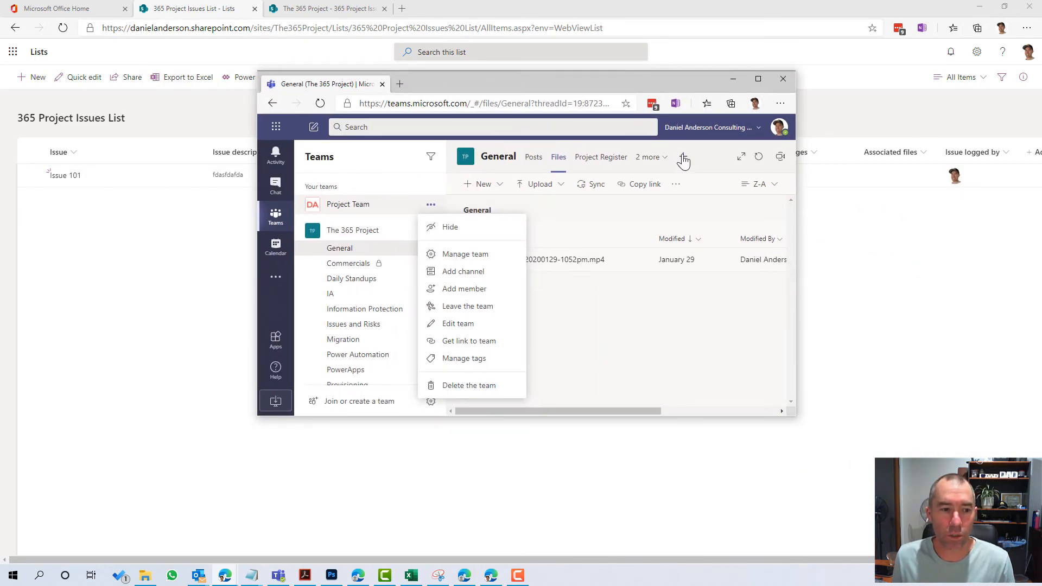
click(533, 156)
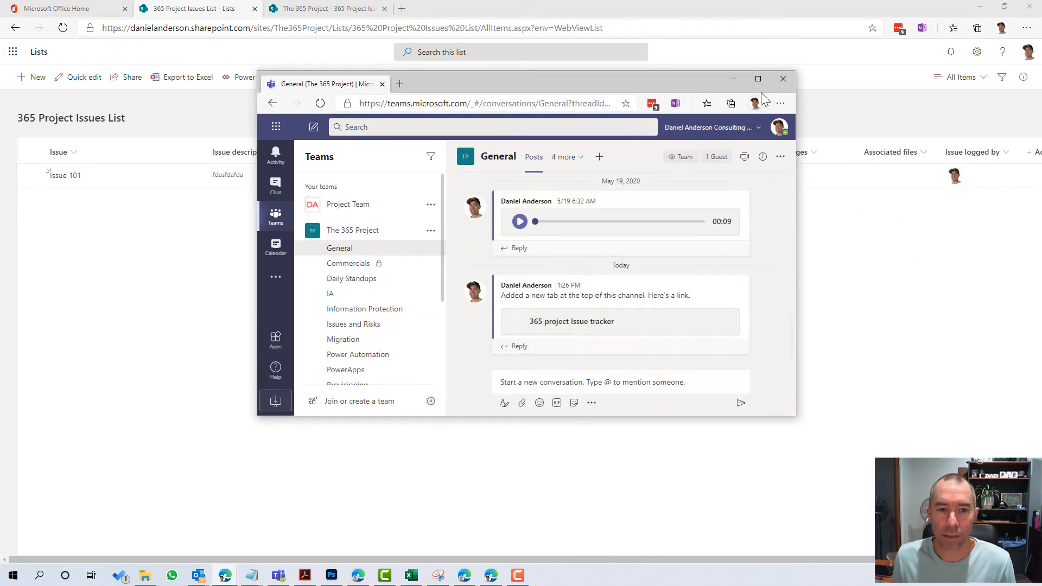
click(758, 78)
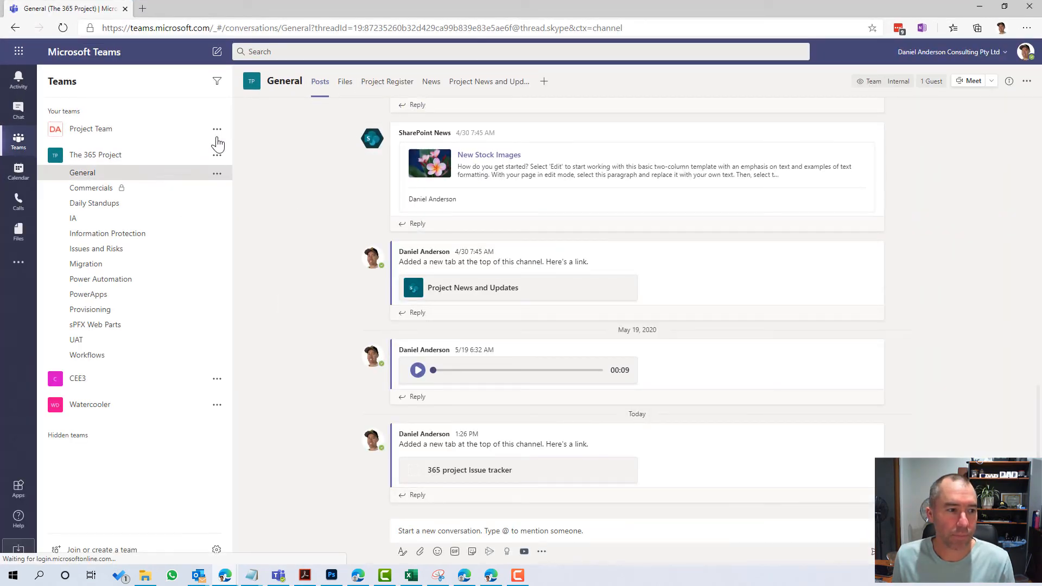
Add a SharePoint tab with the 365 Project Issues List to the General channel
click(543, 81)
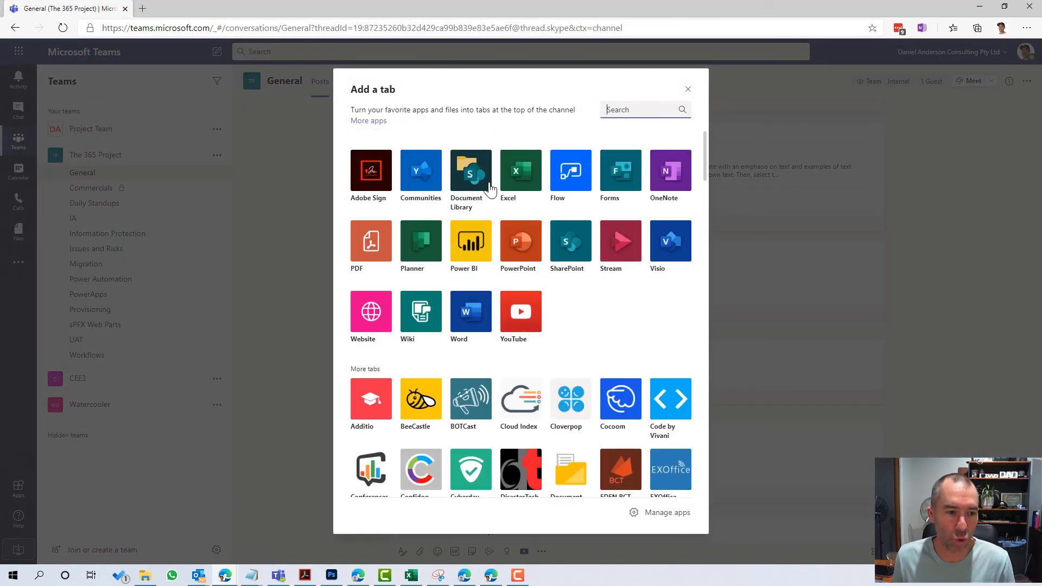
mouse_move(557, 289)
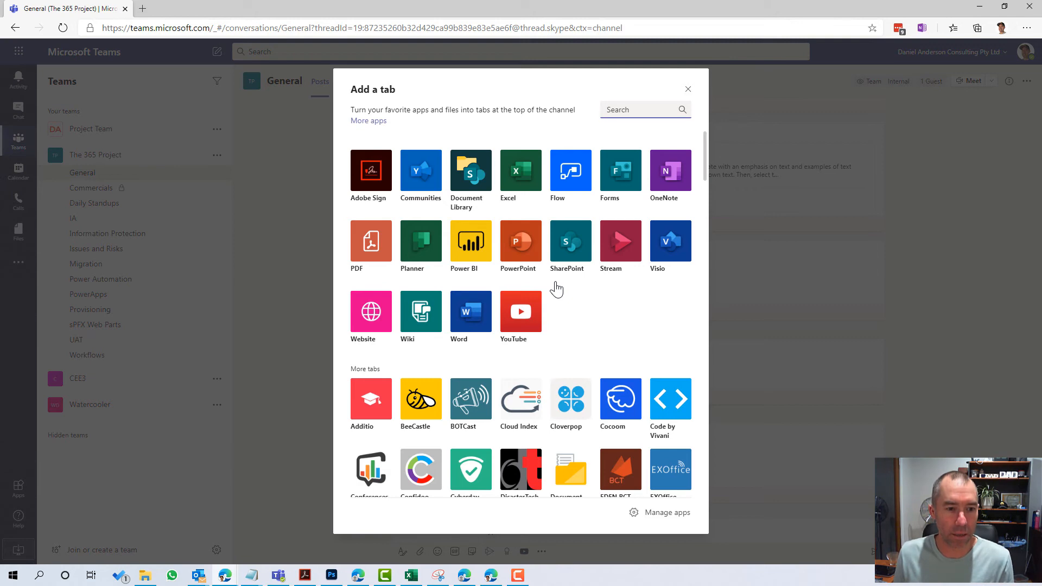
mouse_move(418, 247)
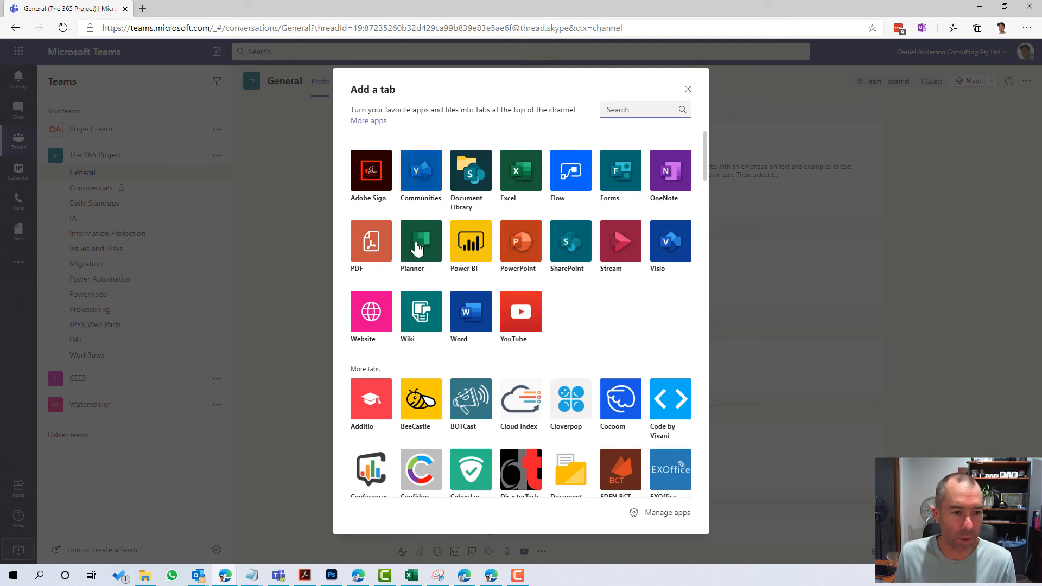
click(571, 241)
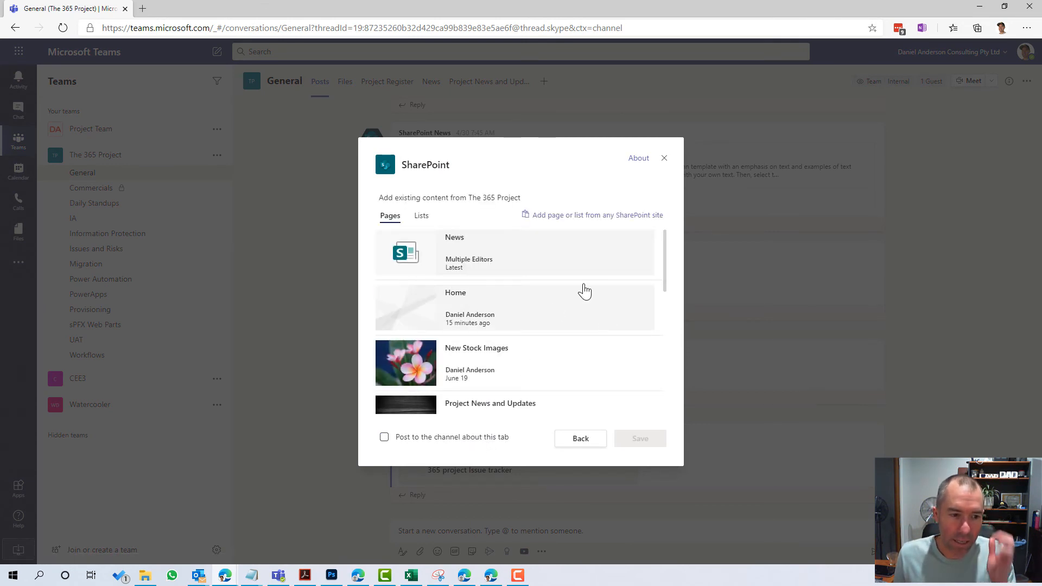
click(421, 215)
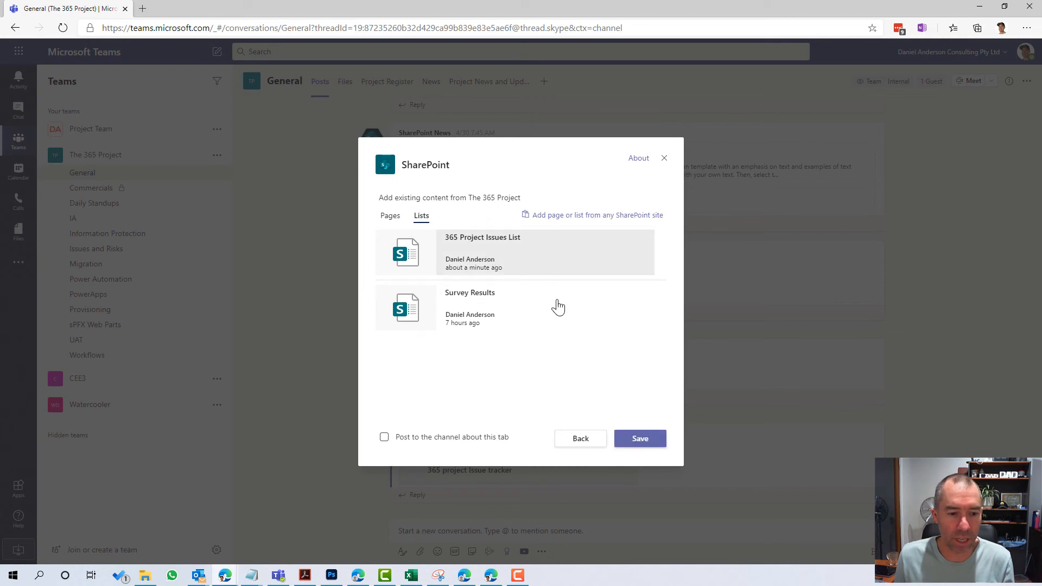
click(640, 437)
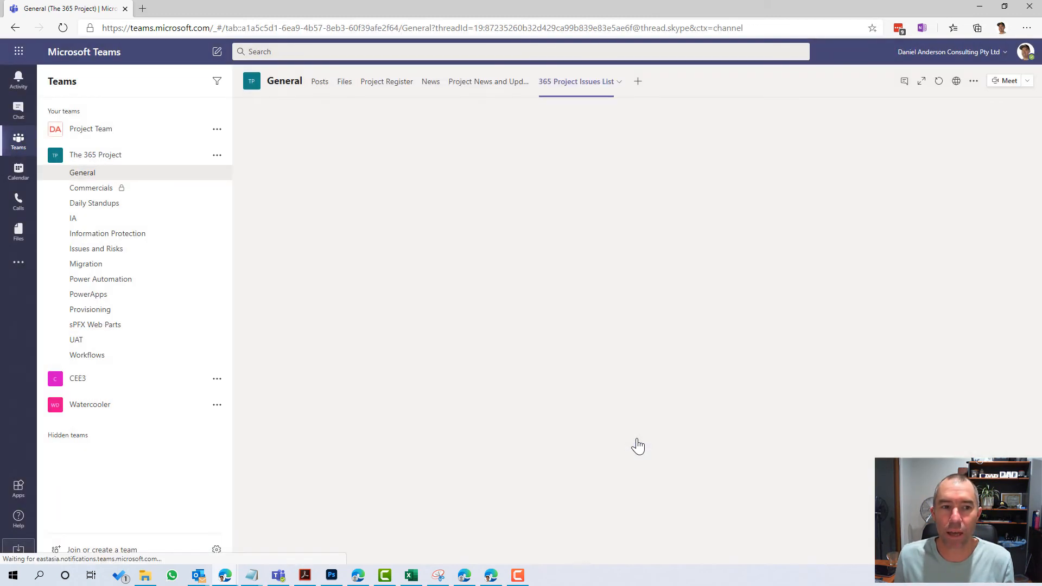